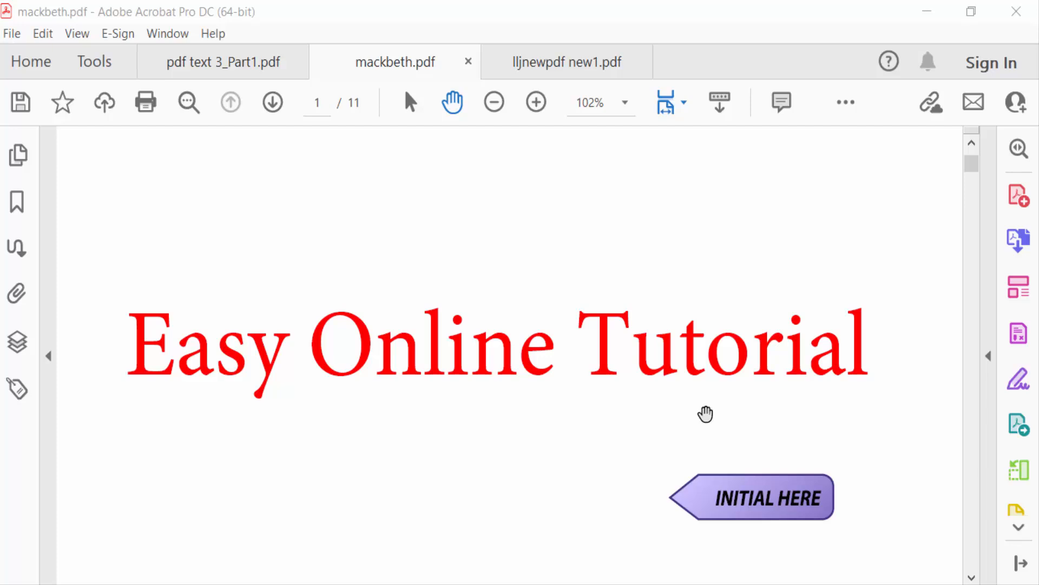
mouse_move(703, 416)
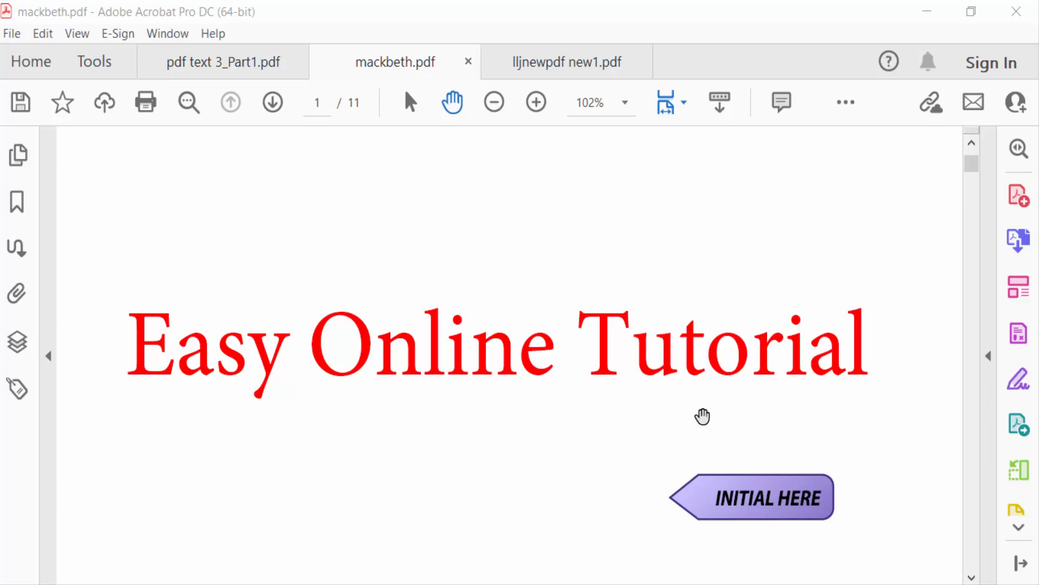
mouse_move(587, 443)
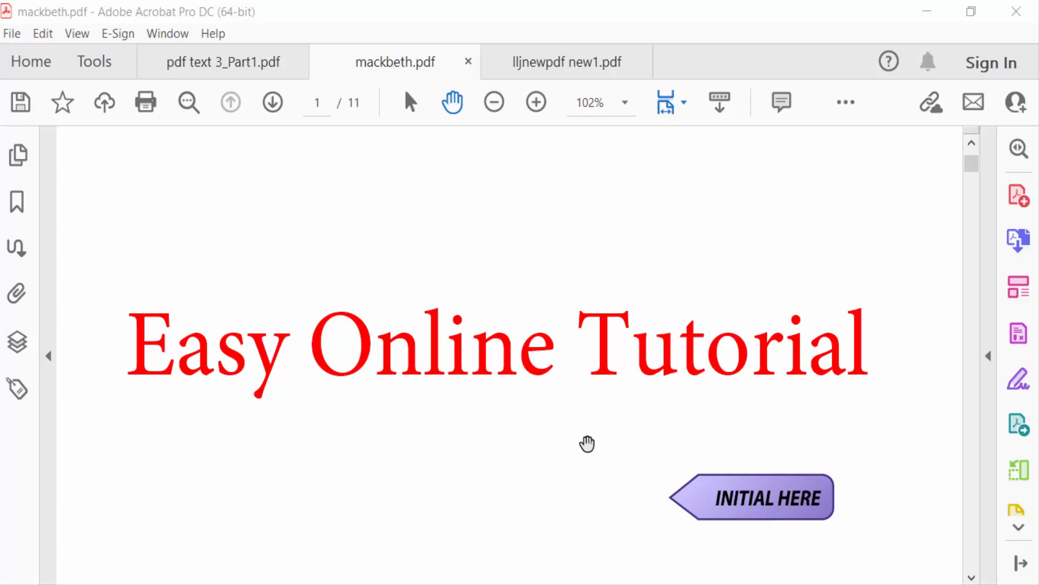
Show the Page Thumbnails pane for mackbeth.pdf and bring up Page Transitions from a thumbnail
scroll(down, 3)
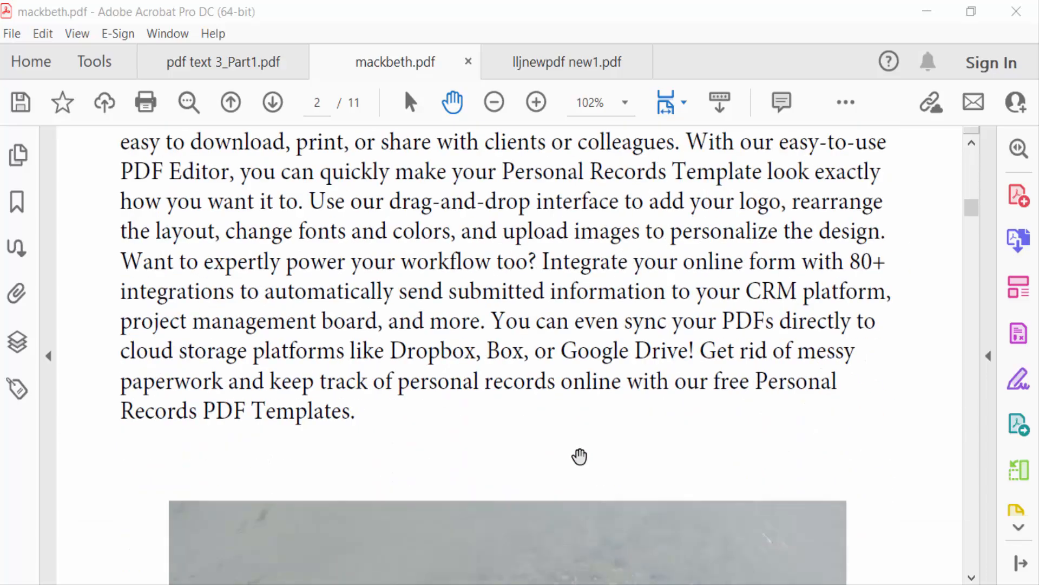
scroll(down, 3)
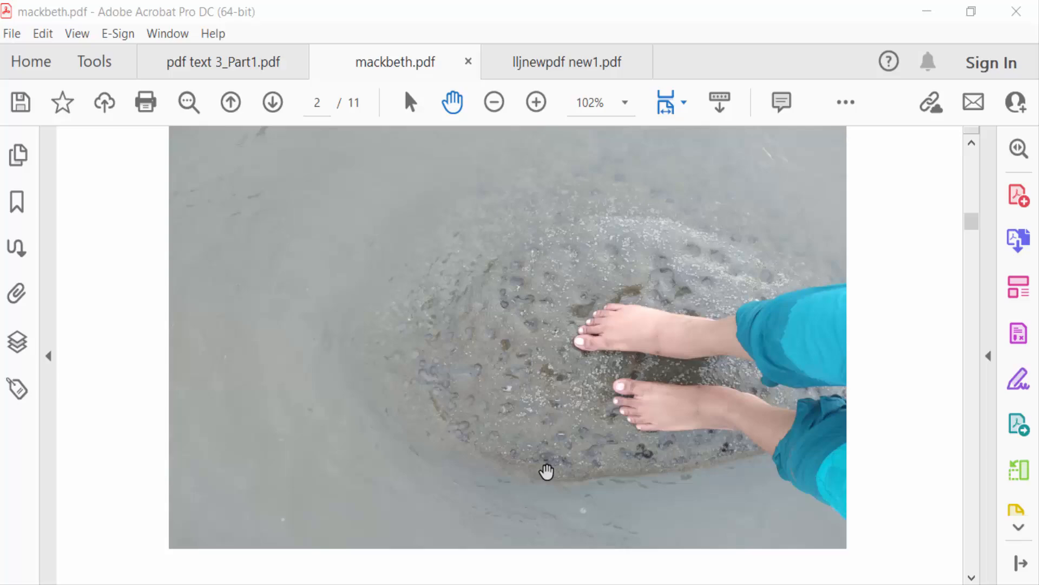
scroll(down, 3)
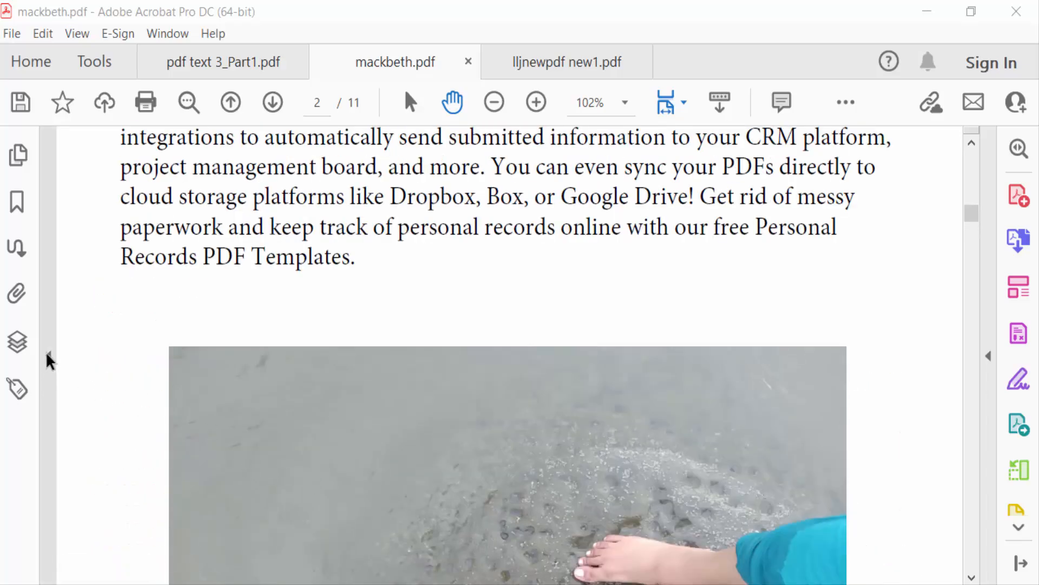
click(535, 102)
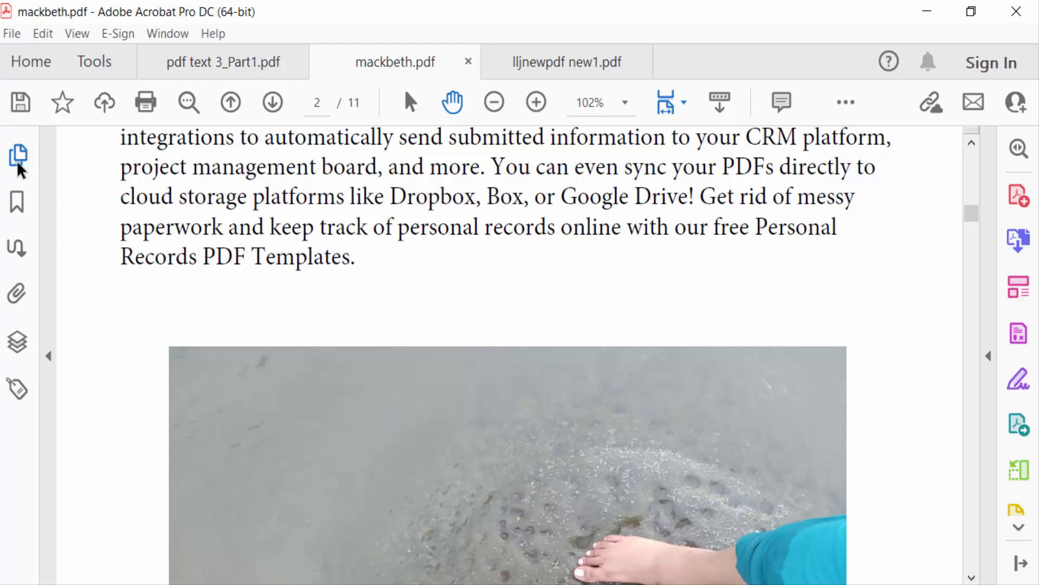
click(19, 155)
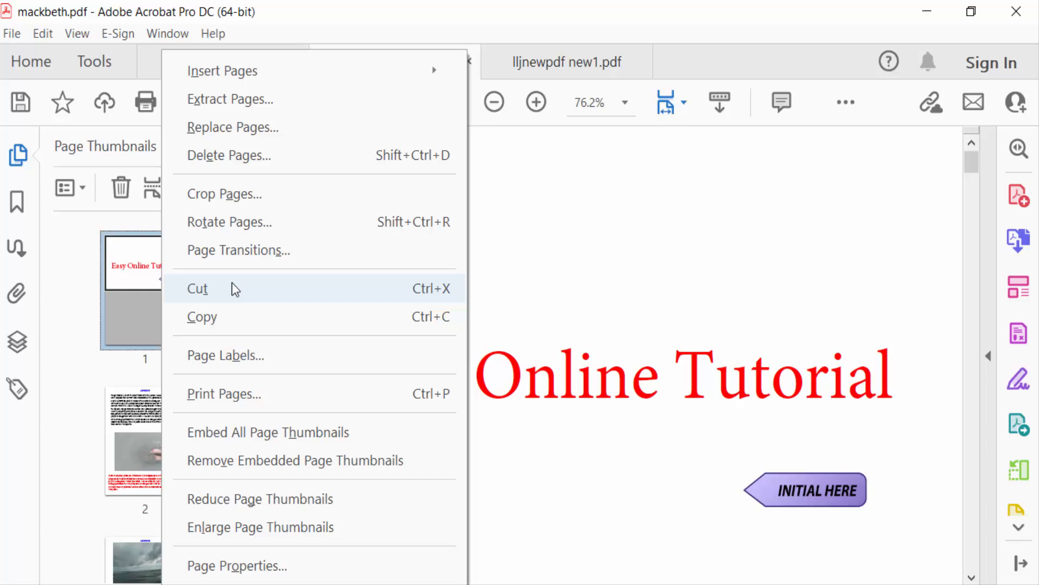
click(237, 250)
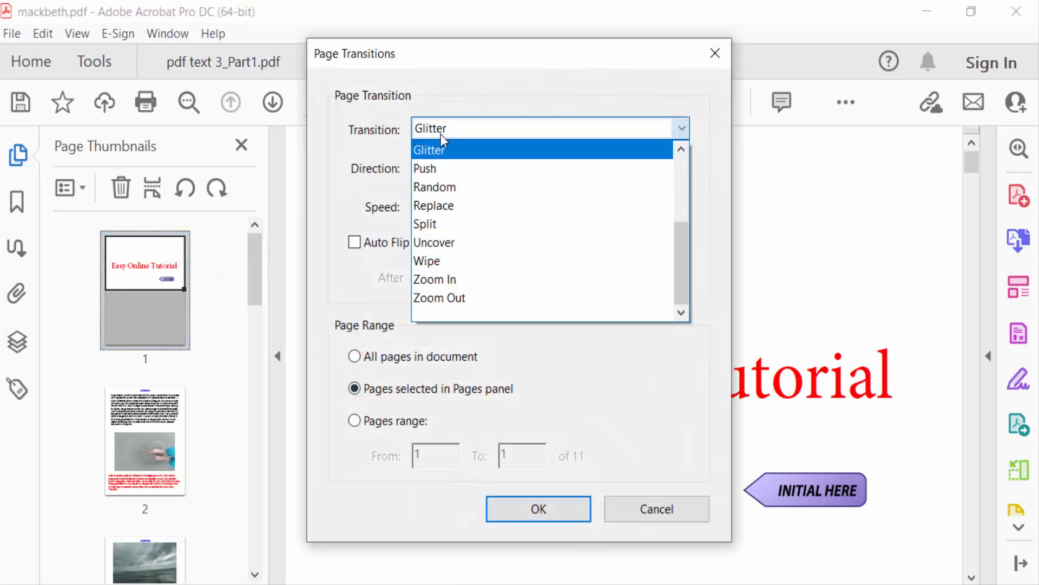
Set a Random transition at Slow speed, auto-flip off, applied to page range 1 to 3
click(435, 187)
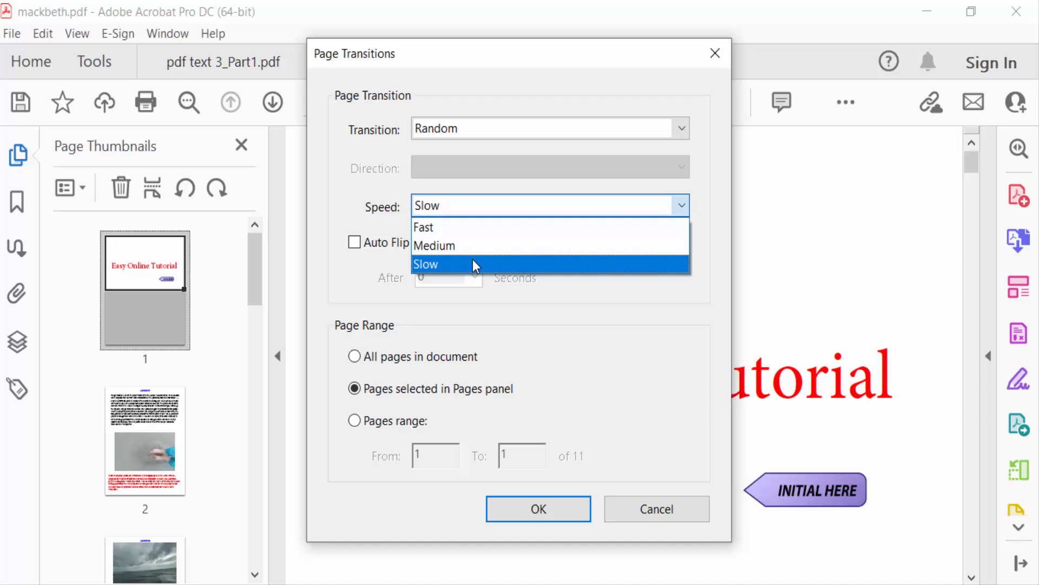
click(426, 264)
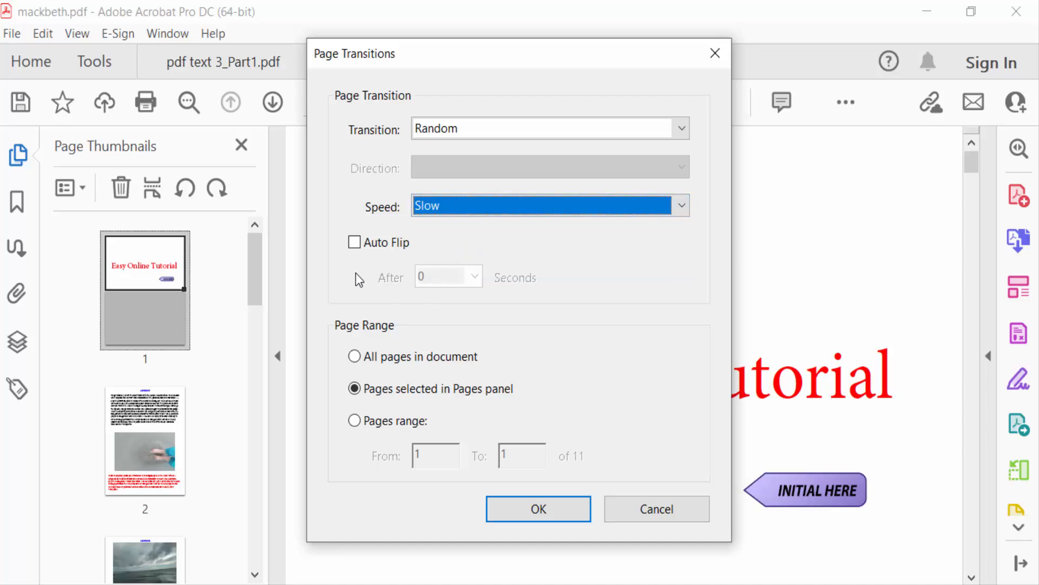
click(354, 241)
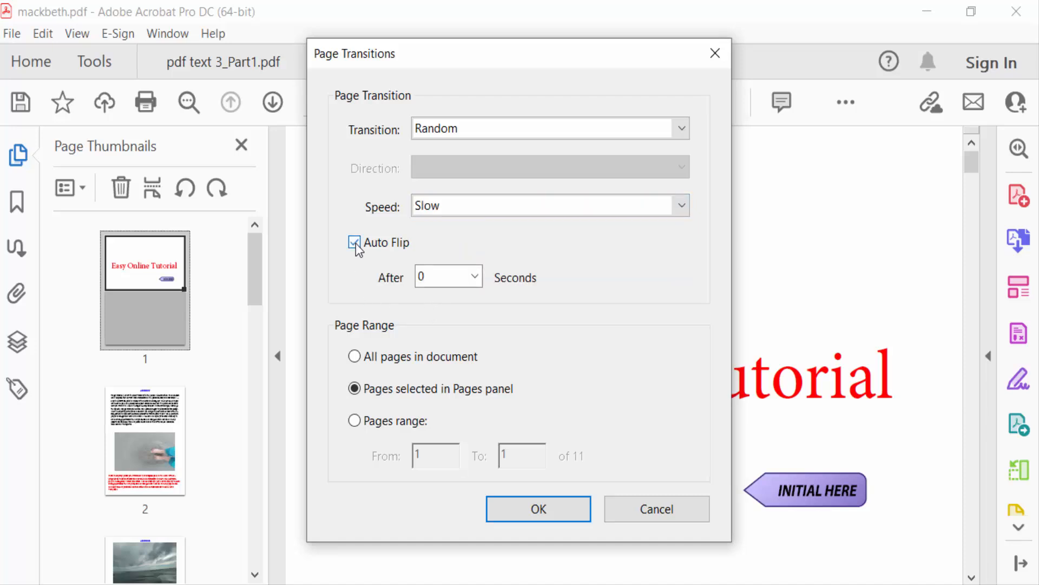
click(355, 242)
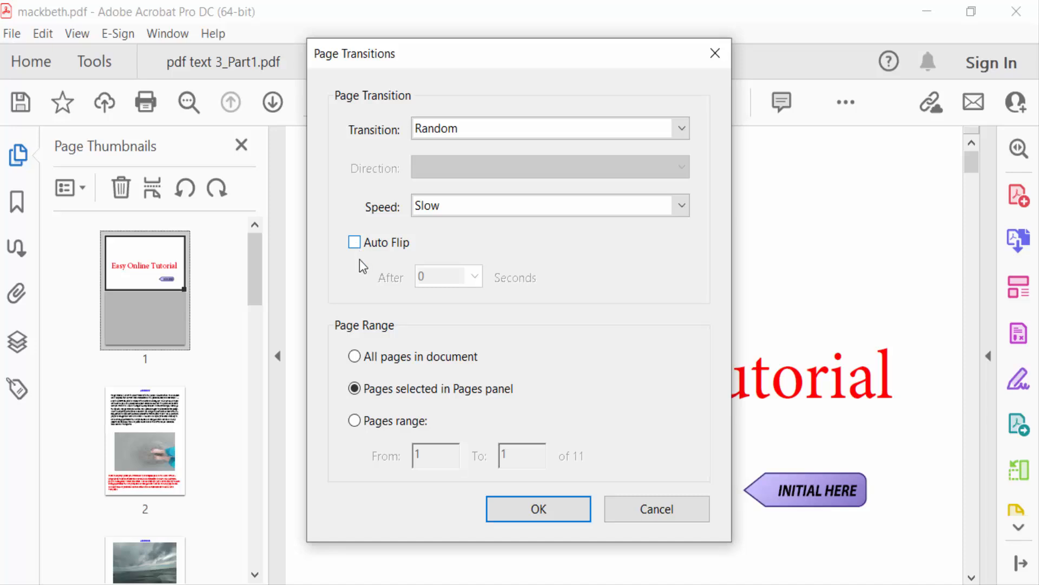
mouse_move(355, 330)
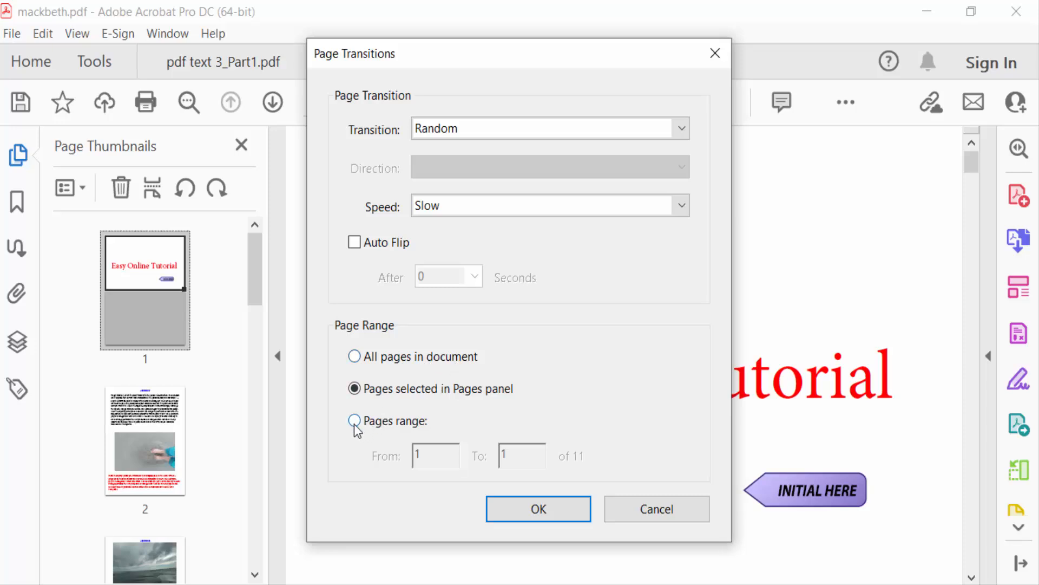
click(354, 421)
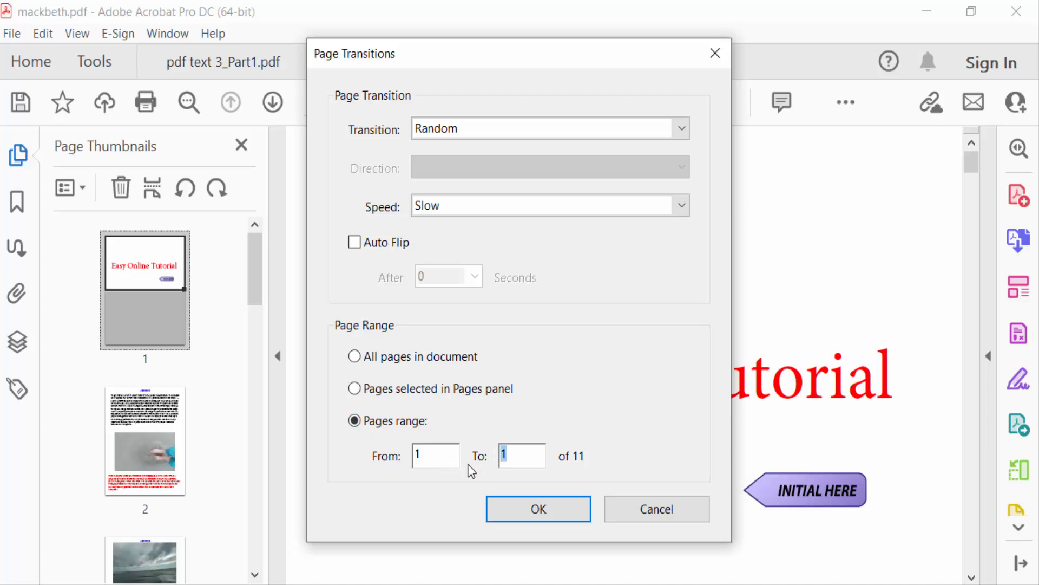
text(3)
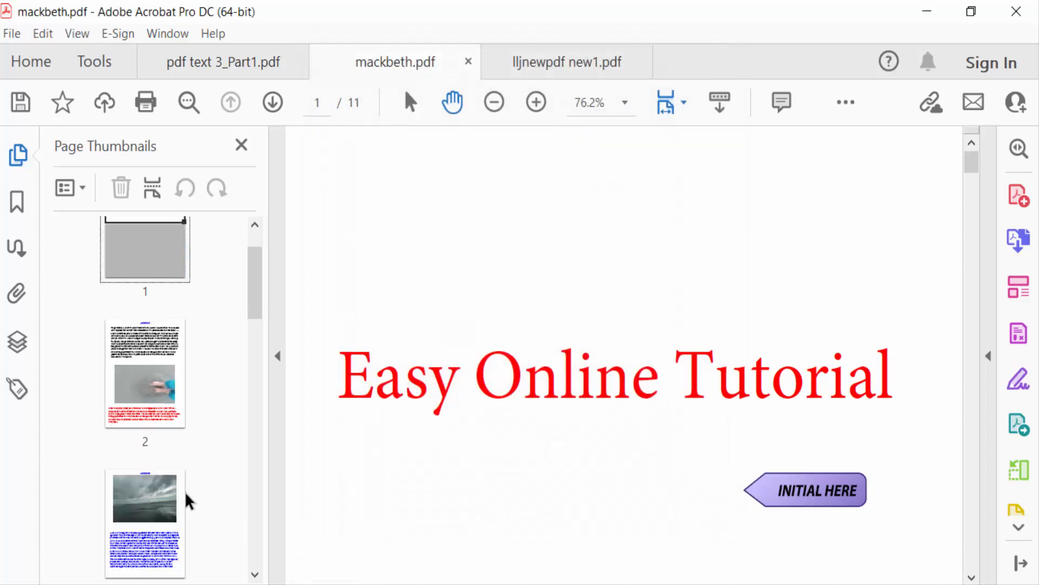
Select the page 4 thumbnail and bring up its Page Transitions settings
scroll(down, 3)
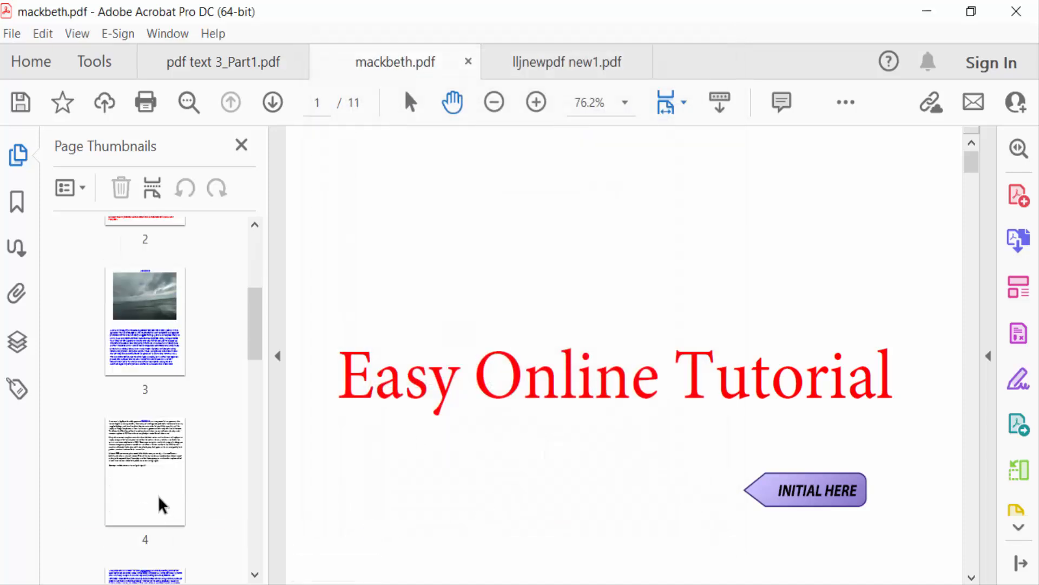
click(144, 471)
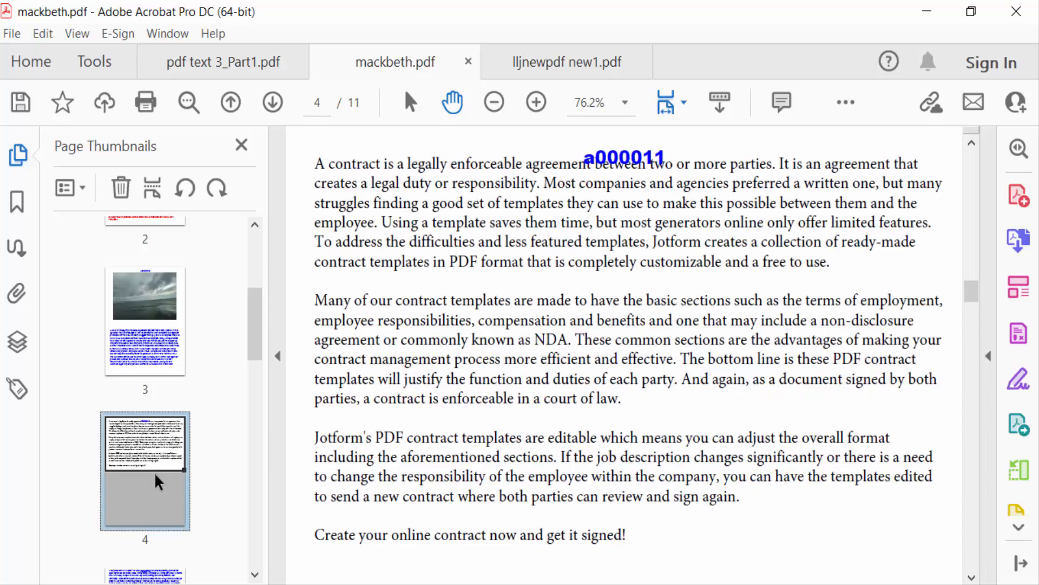
right_click(144, 471)
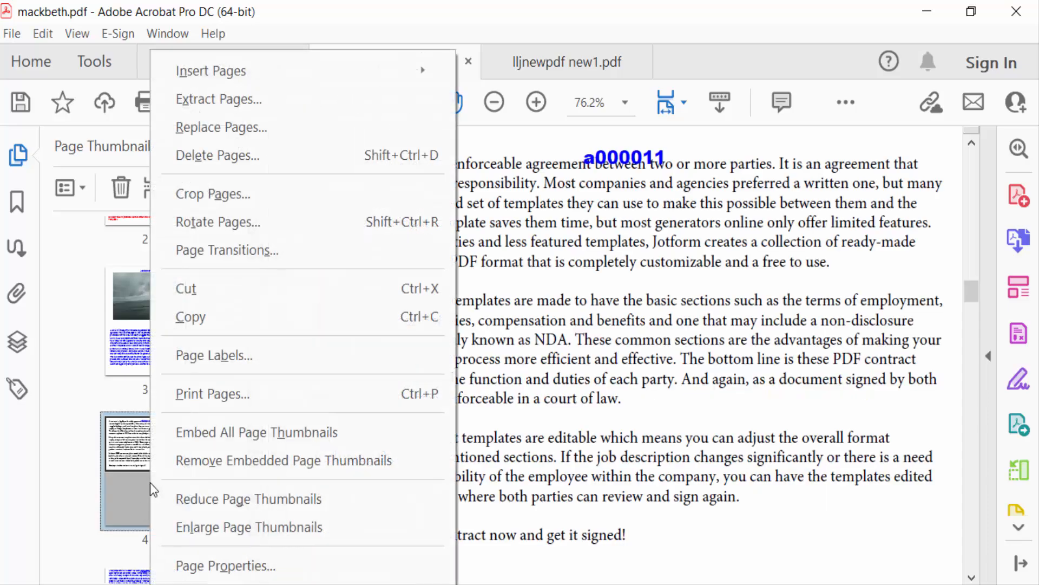
click(225, 250)
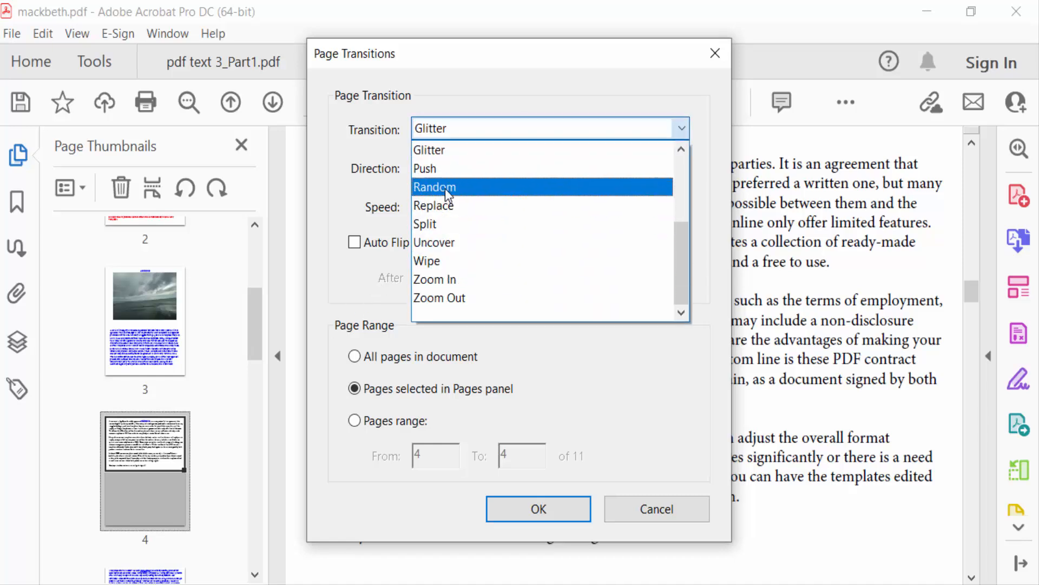
Apply a Wipe transition at Medium speed to the page selected in the Pages panel
click(435, 187)
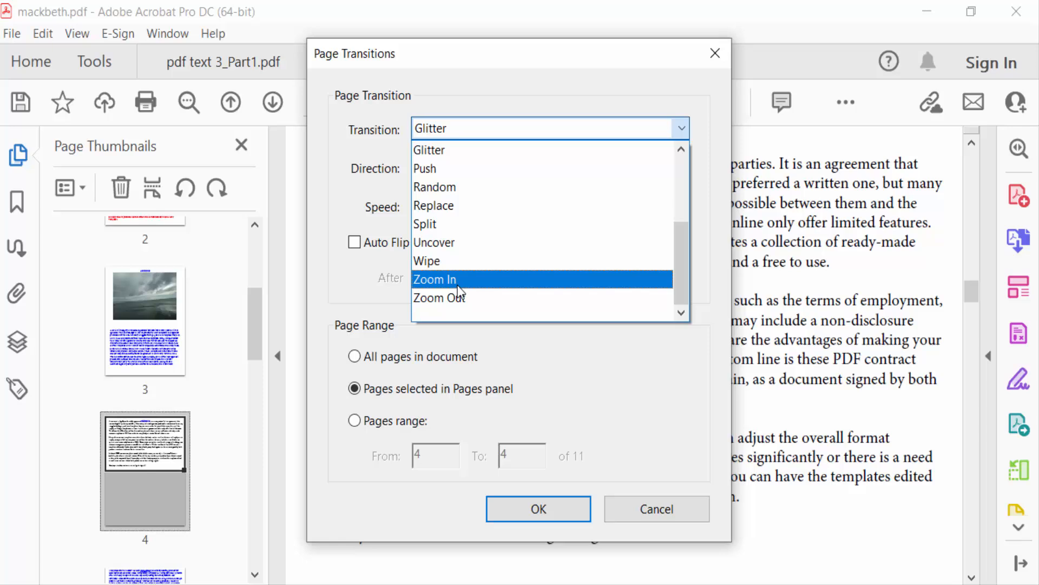
mouse_move(435, 241)
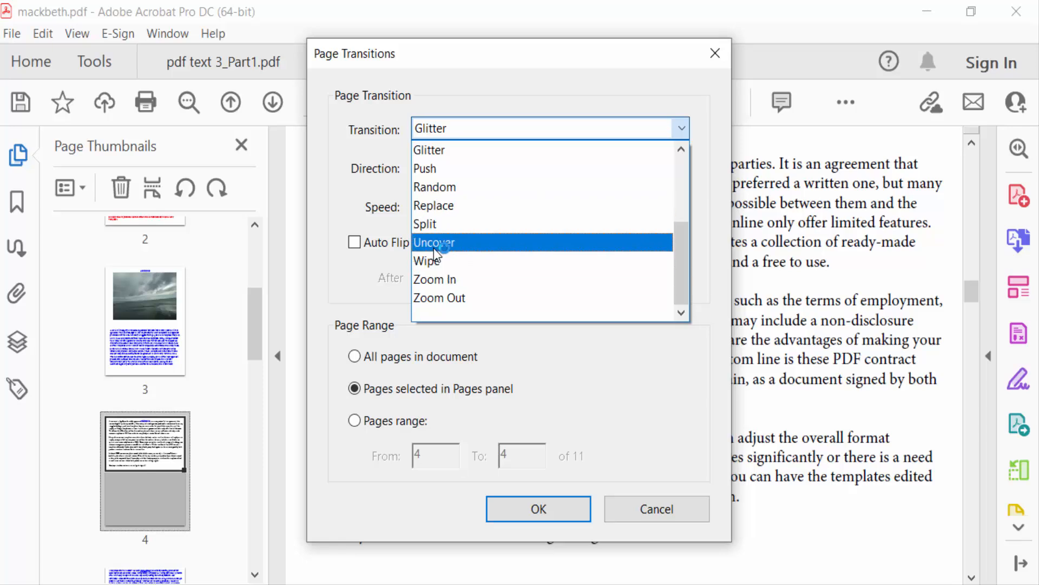
mouse_move(428, 259)
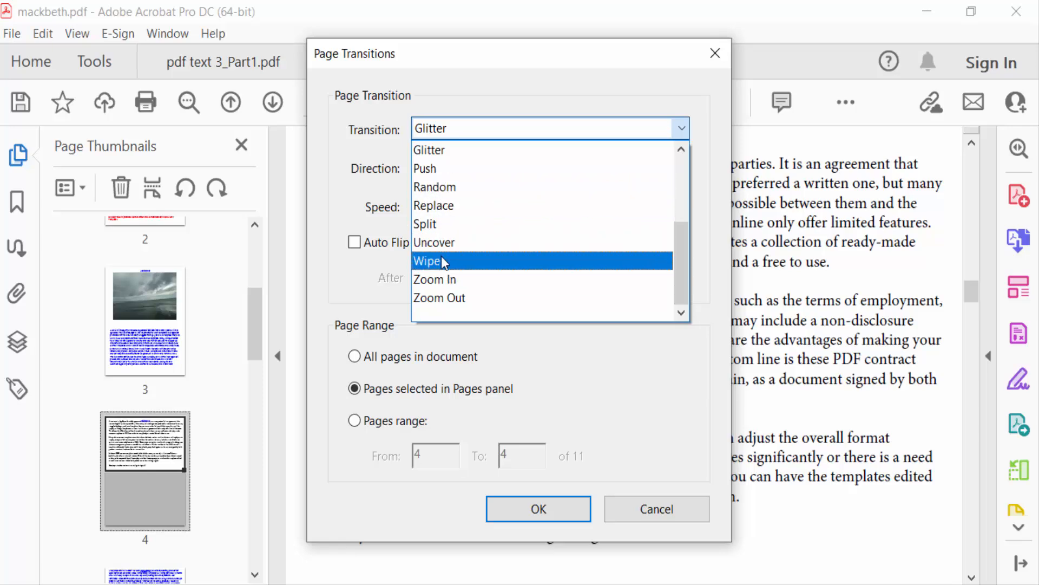
click(430, 261)
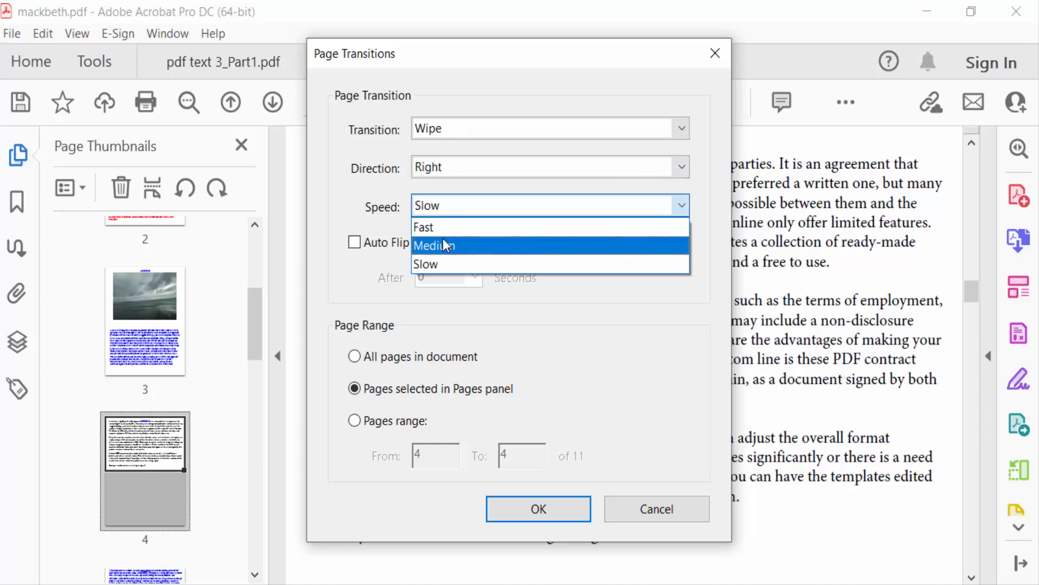
click(433, 246)
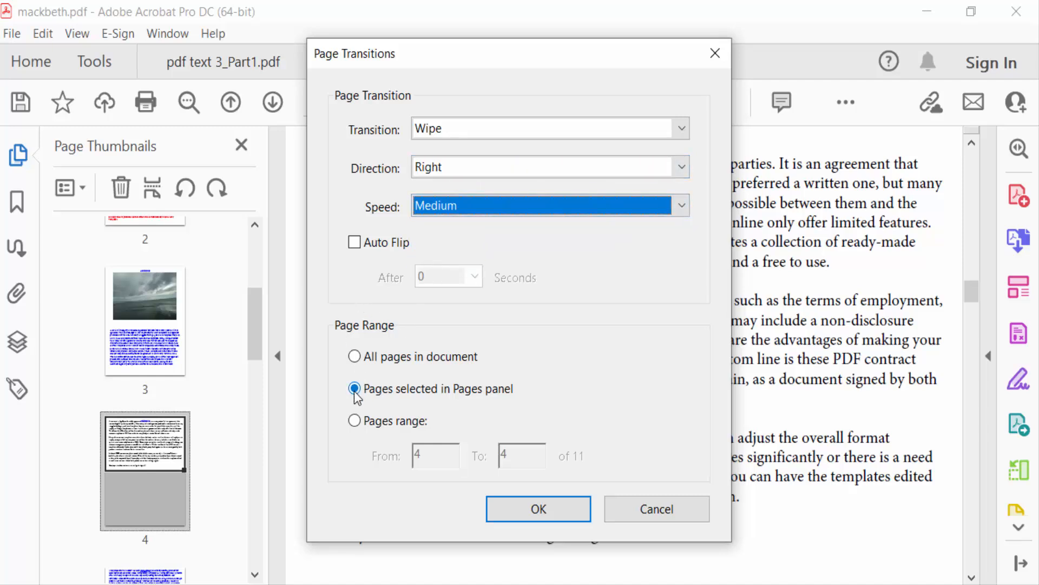
click(355, 388)
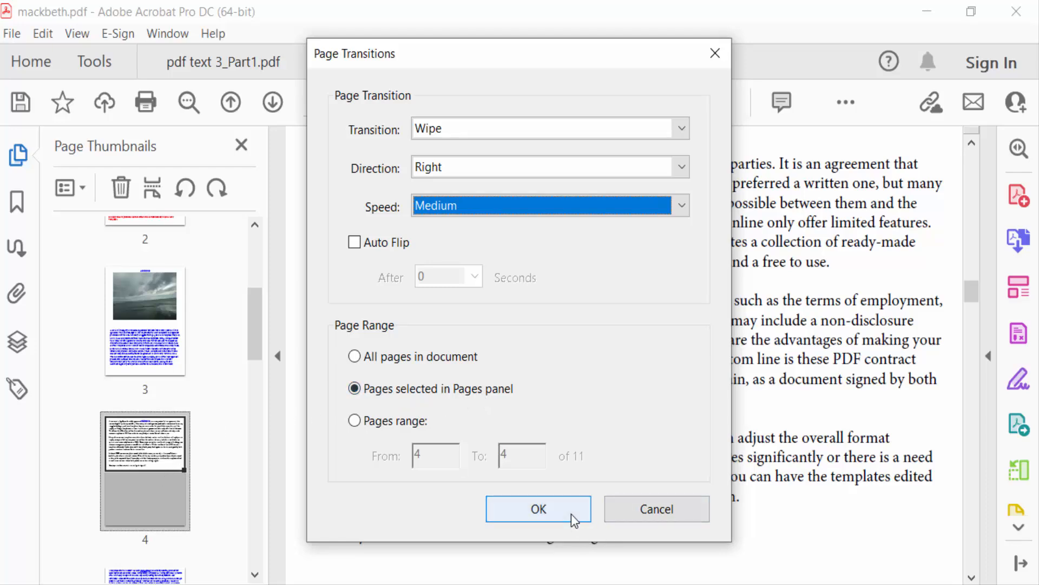
click(538, 509)
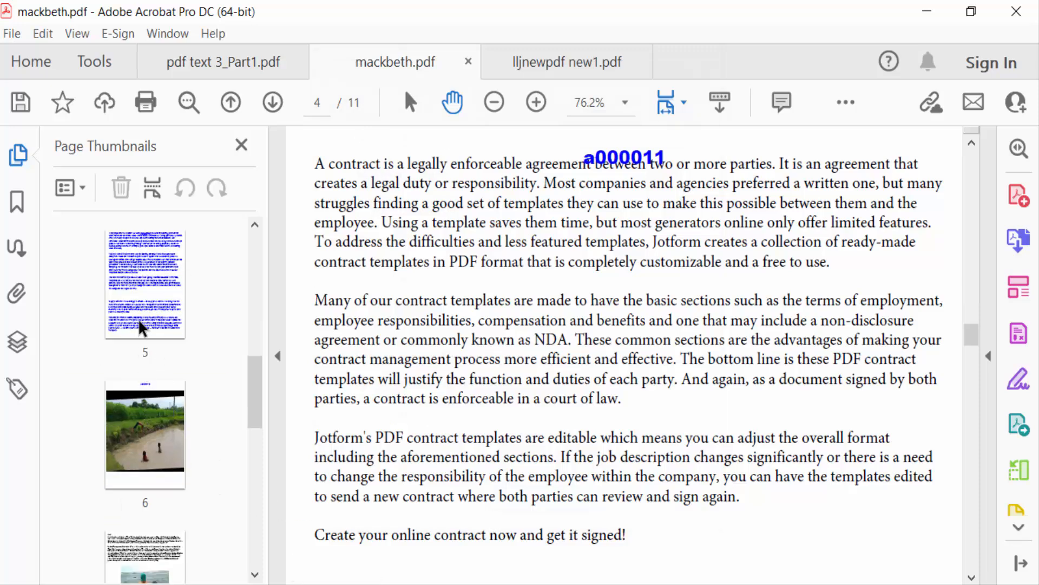
From the page 5 thumbnail, apply a Zoom In transition to page range 5 to 7
right_click(122, 288)
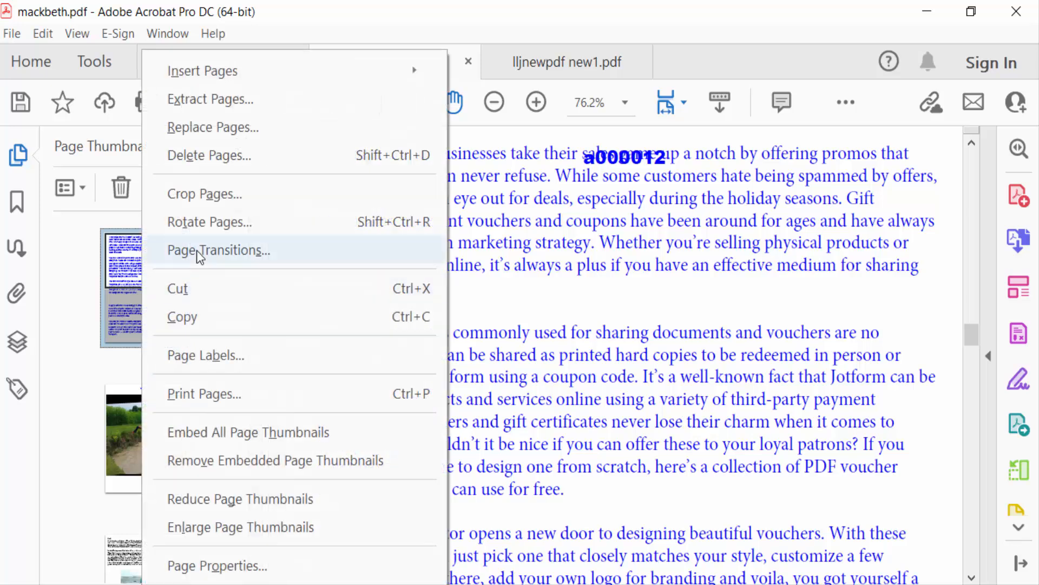
click(218, 250)
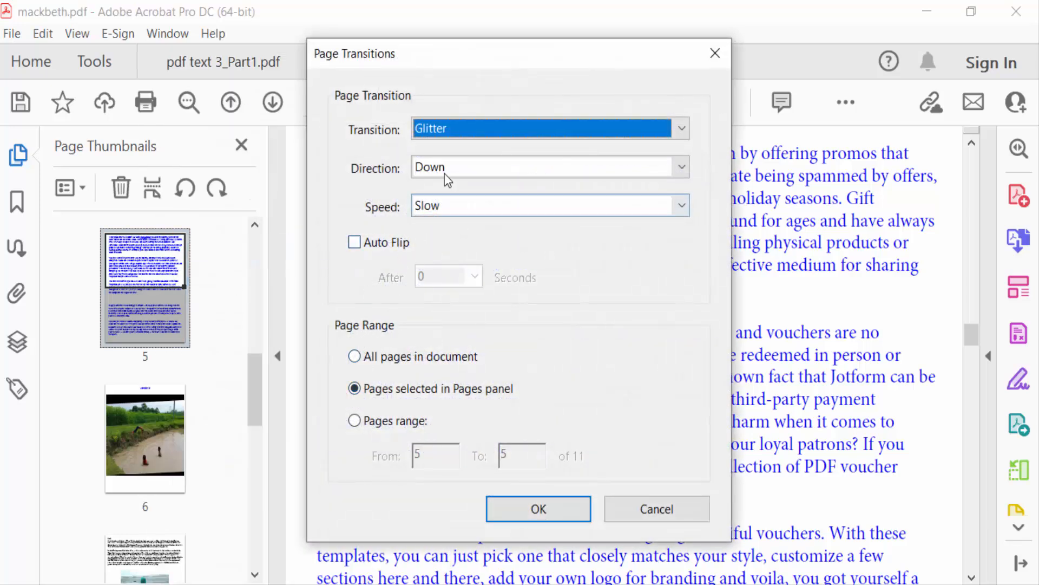
click(680, 128)
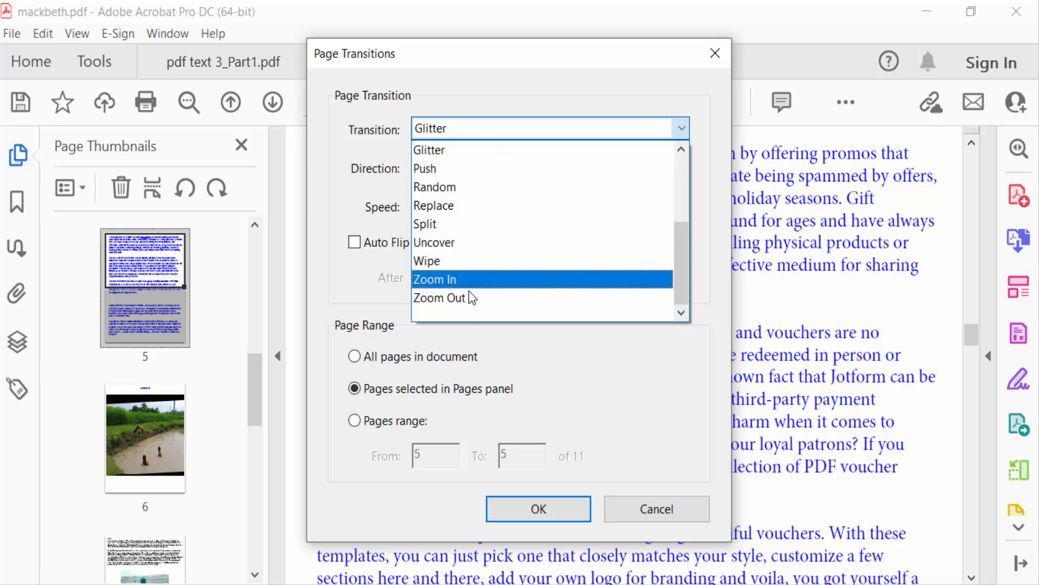
click(436, 279)
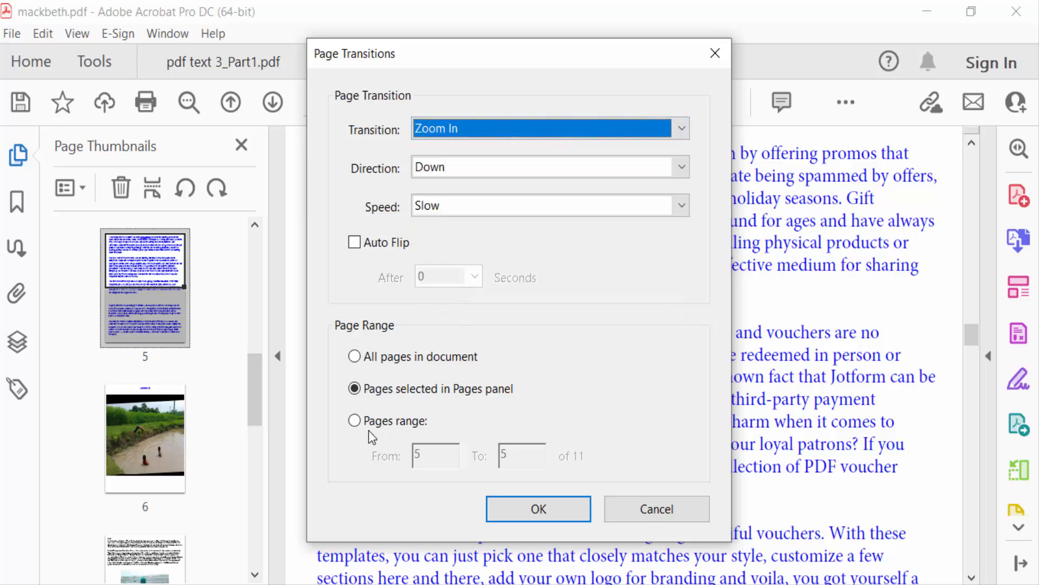
click(355, 420)
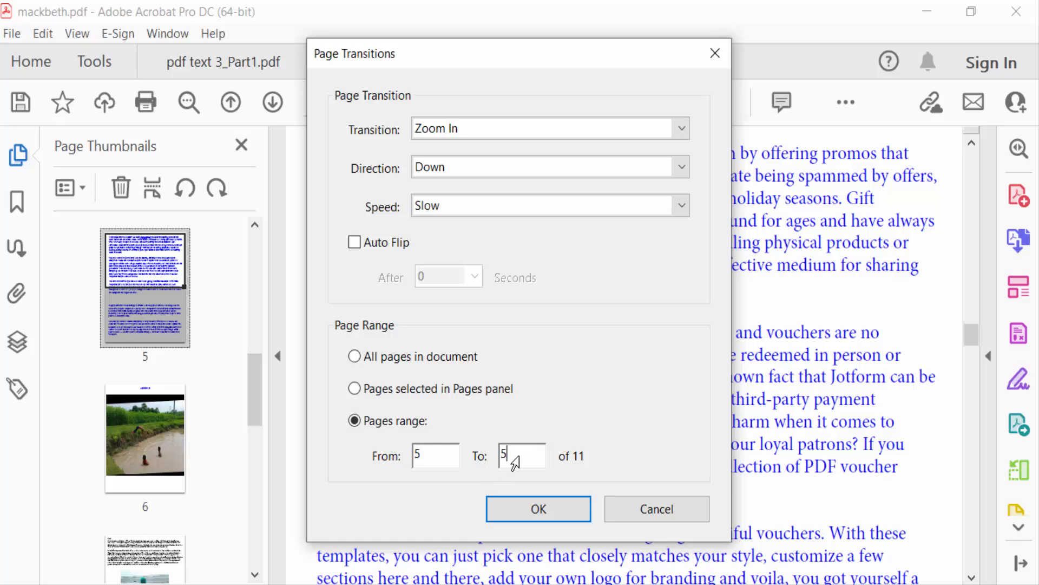
text(7)
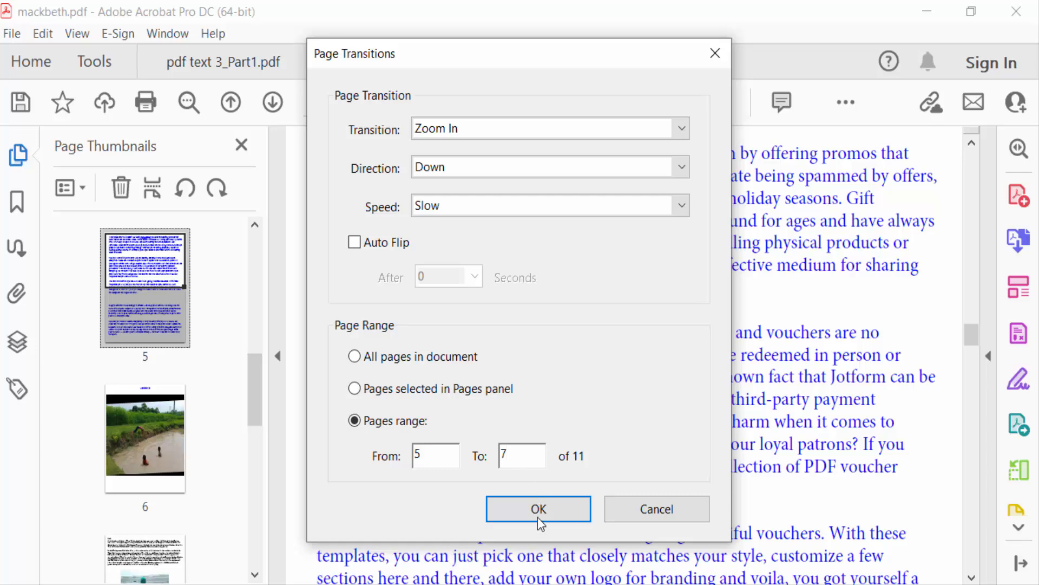
click(538, 509)
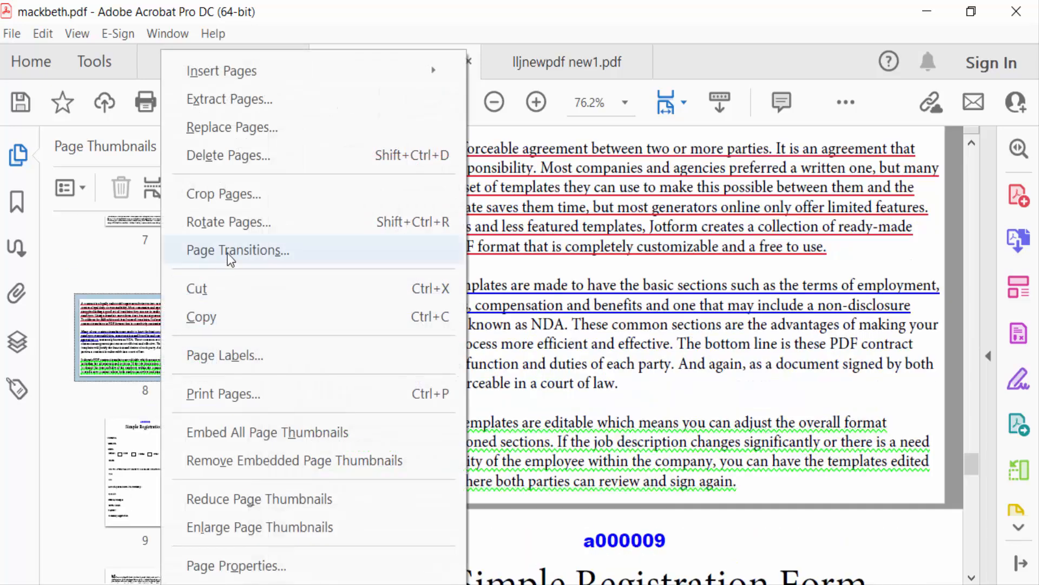
From the page 8 thumbnail, apply an Uncover transition to page range 8 to 11
click(236, 250)
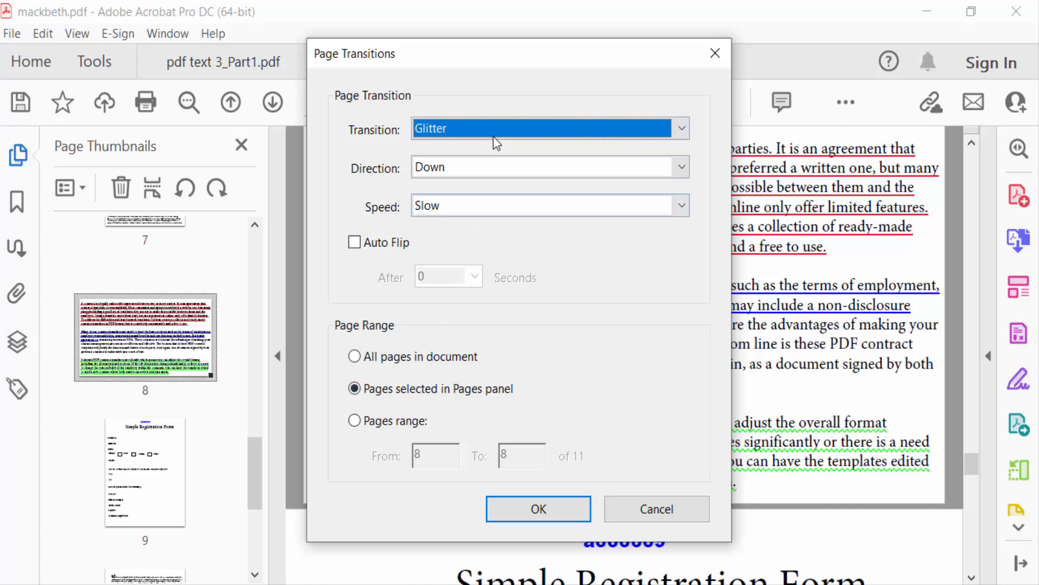
click(549, 128)
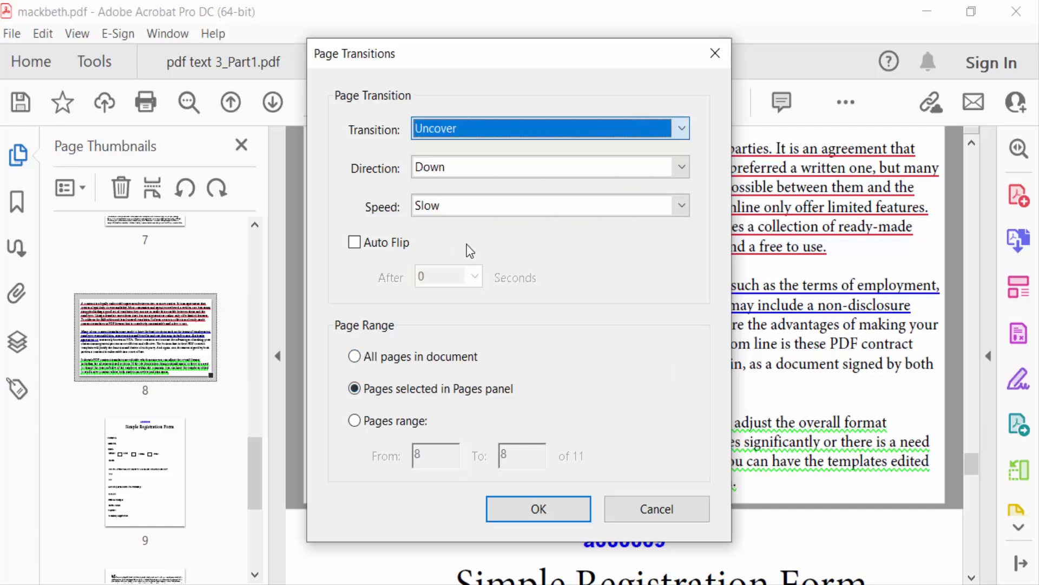
mouse_move(367, 440)
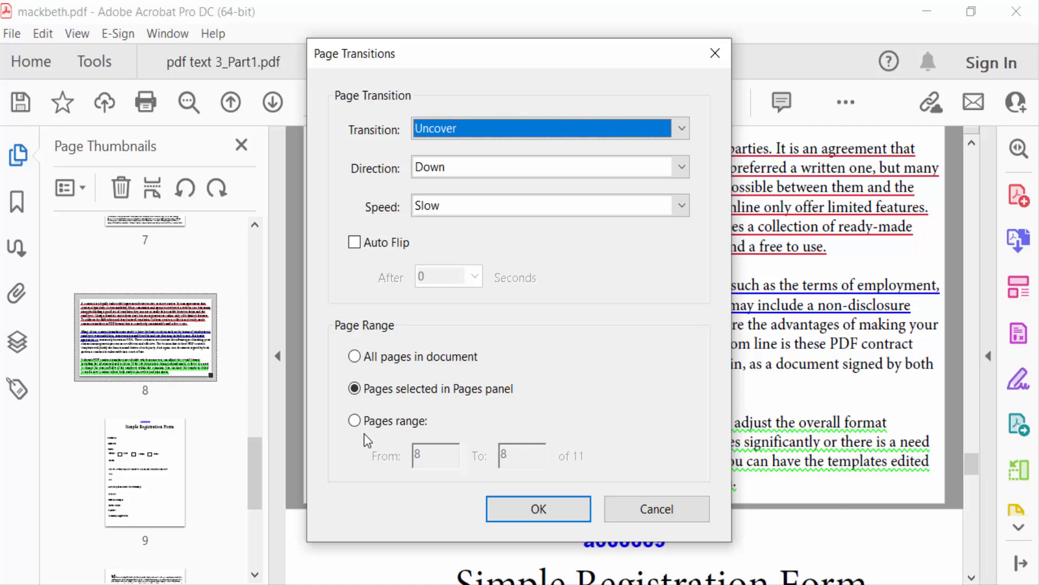
click(356, 420)
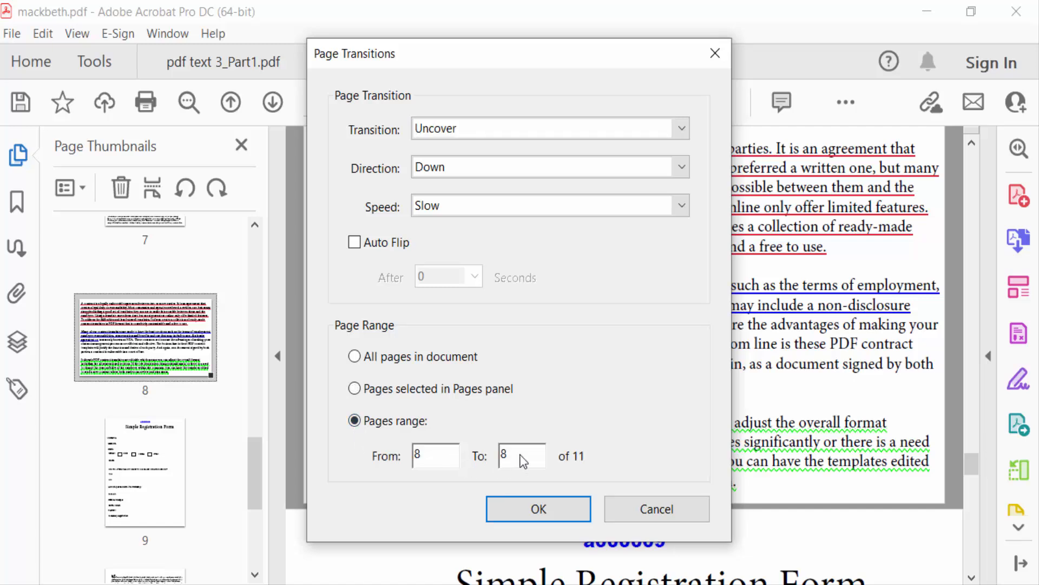
text(11)
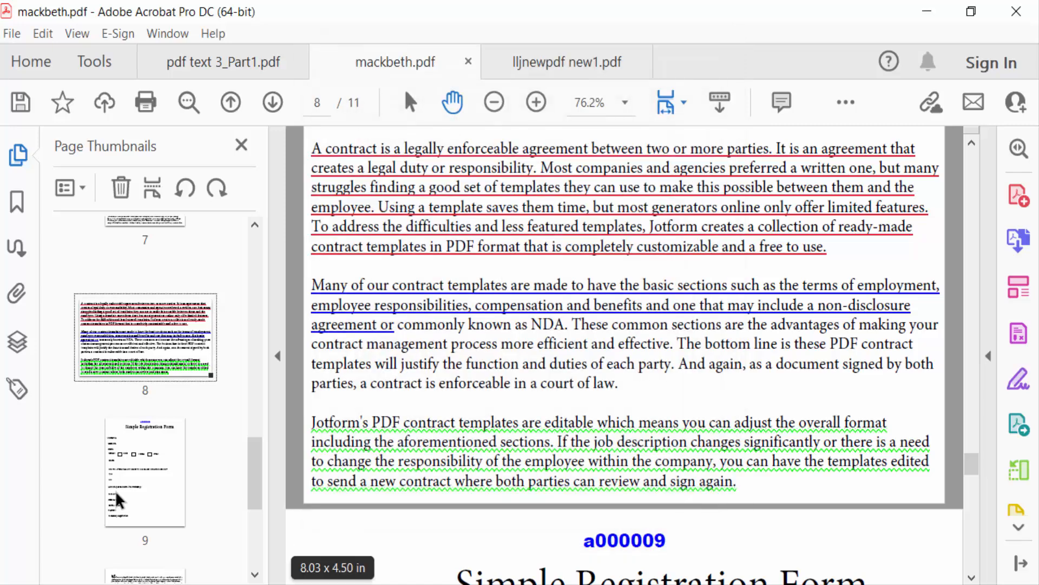
Enter Full Screen Mode from the View menu to play the pages as a slideshow
scroll(down, 3)
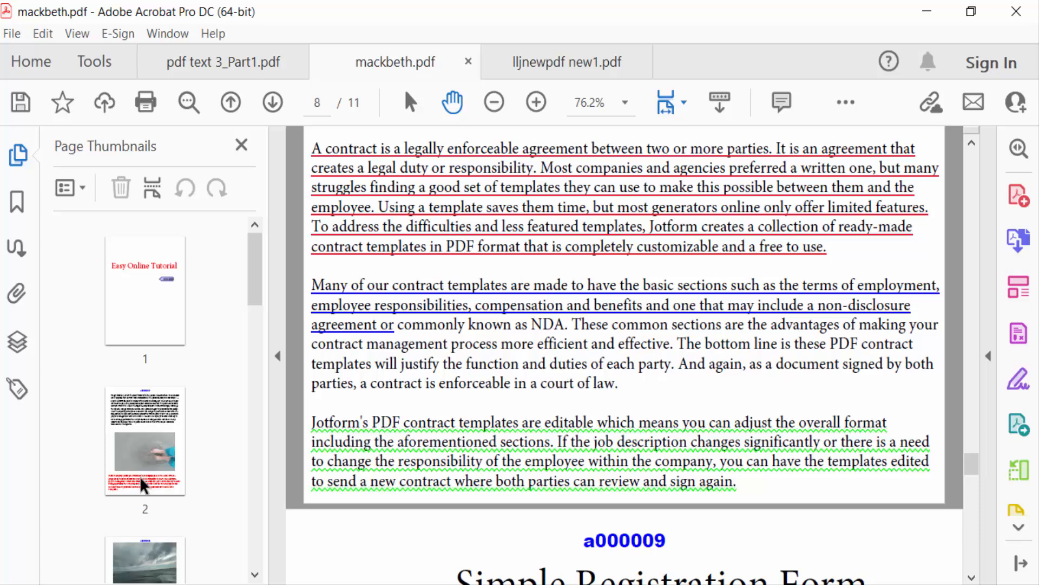
mouse_move(63, 101)
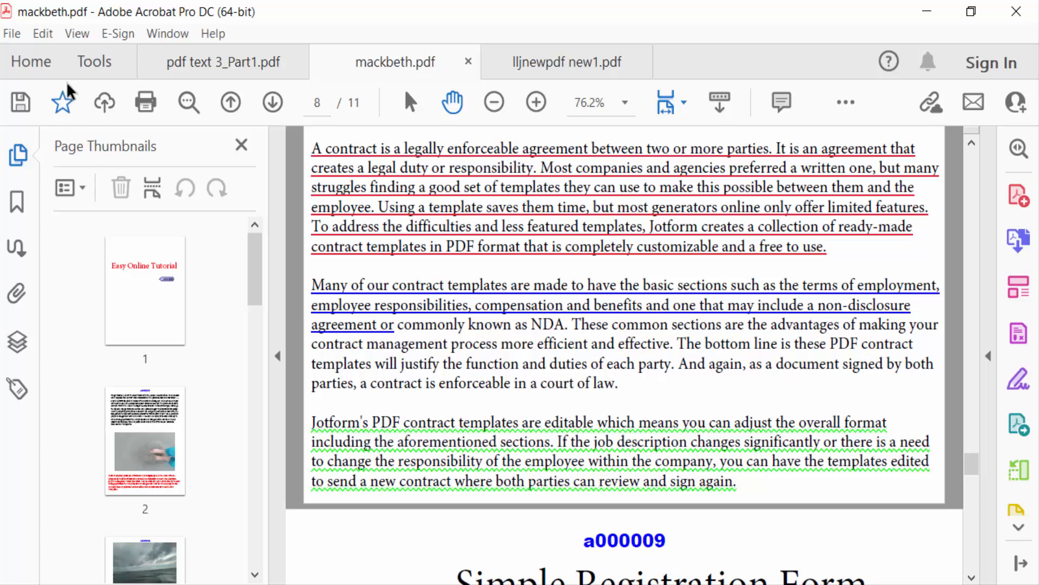
click(75, 34)
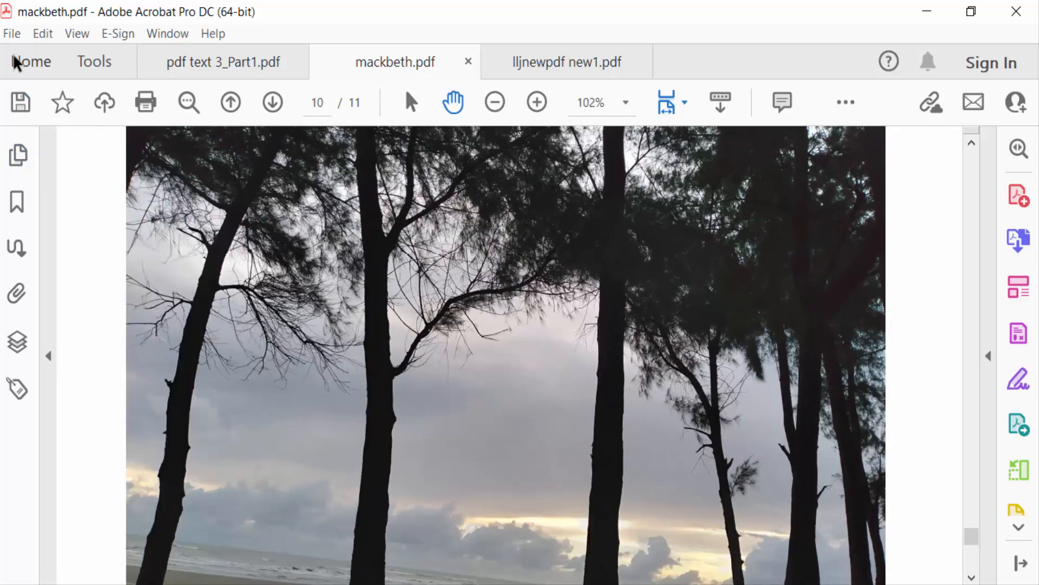
Save mackbeth.pdf with its page transitions via the toolbar Save icon
click(11, 33)
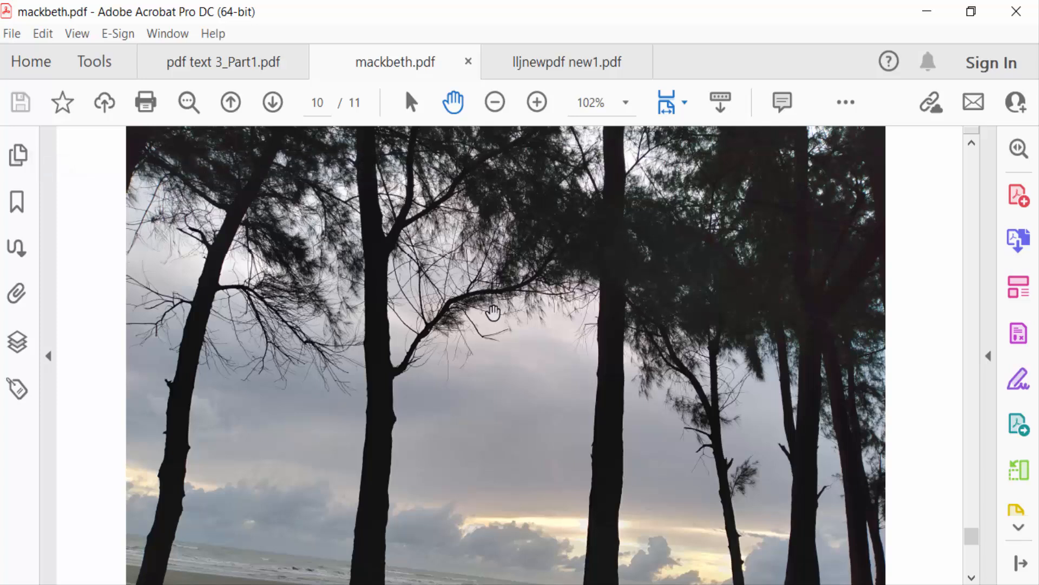
mouse_move(493, 325)
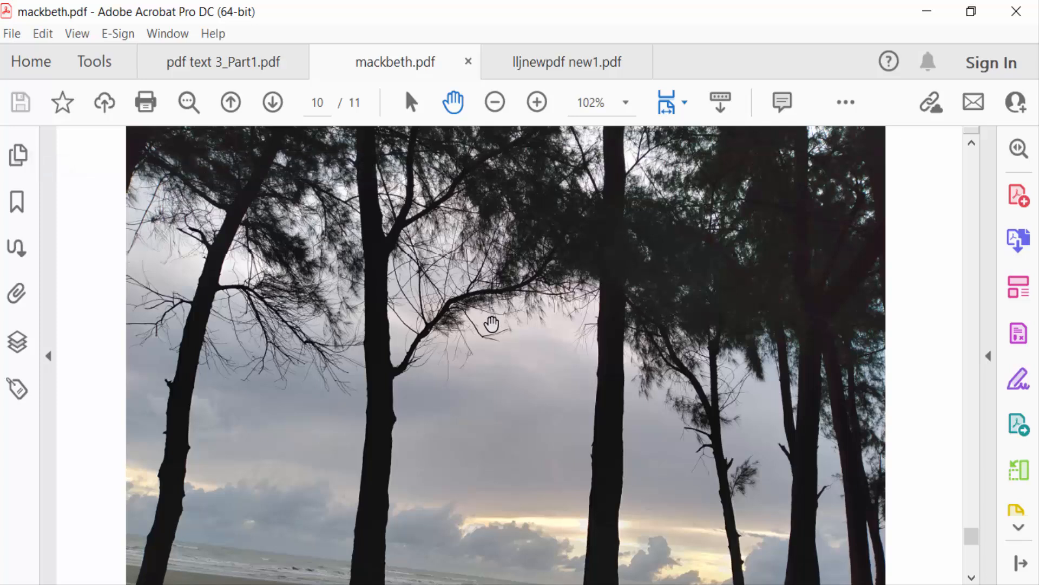